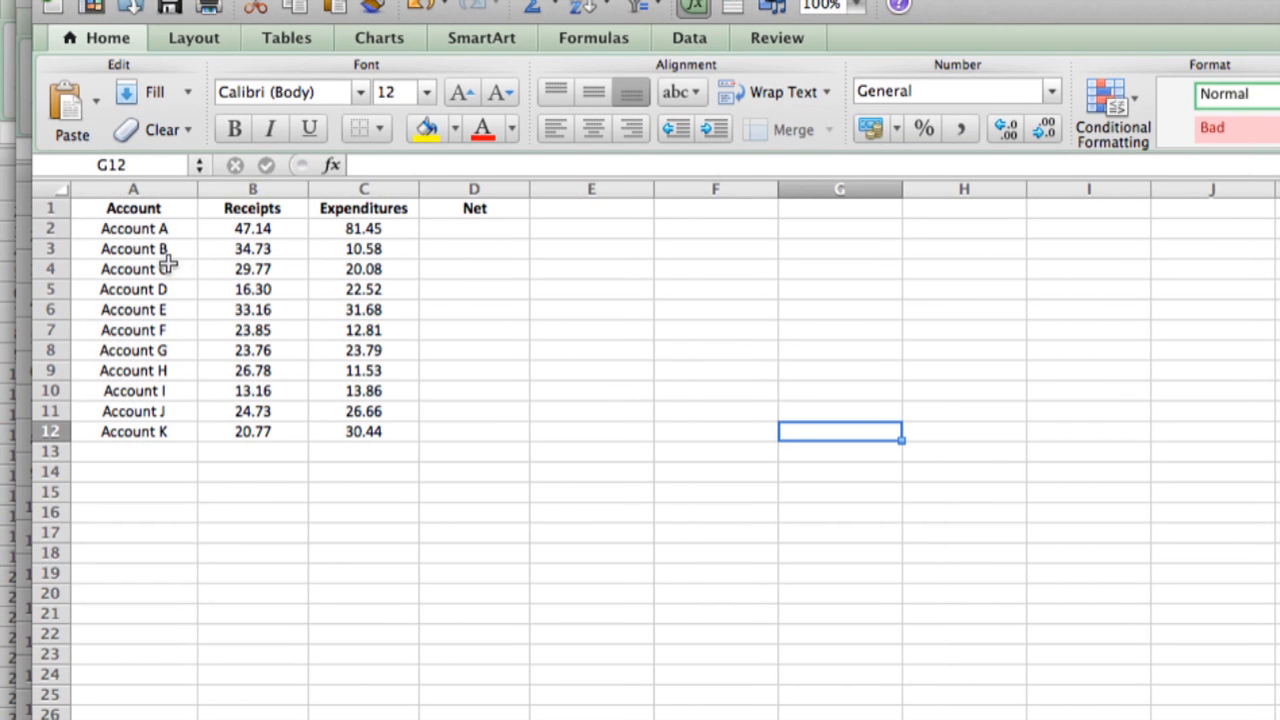
pyautogui.moveTo(412, 280)
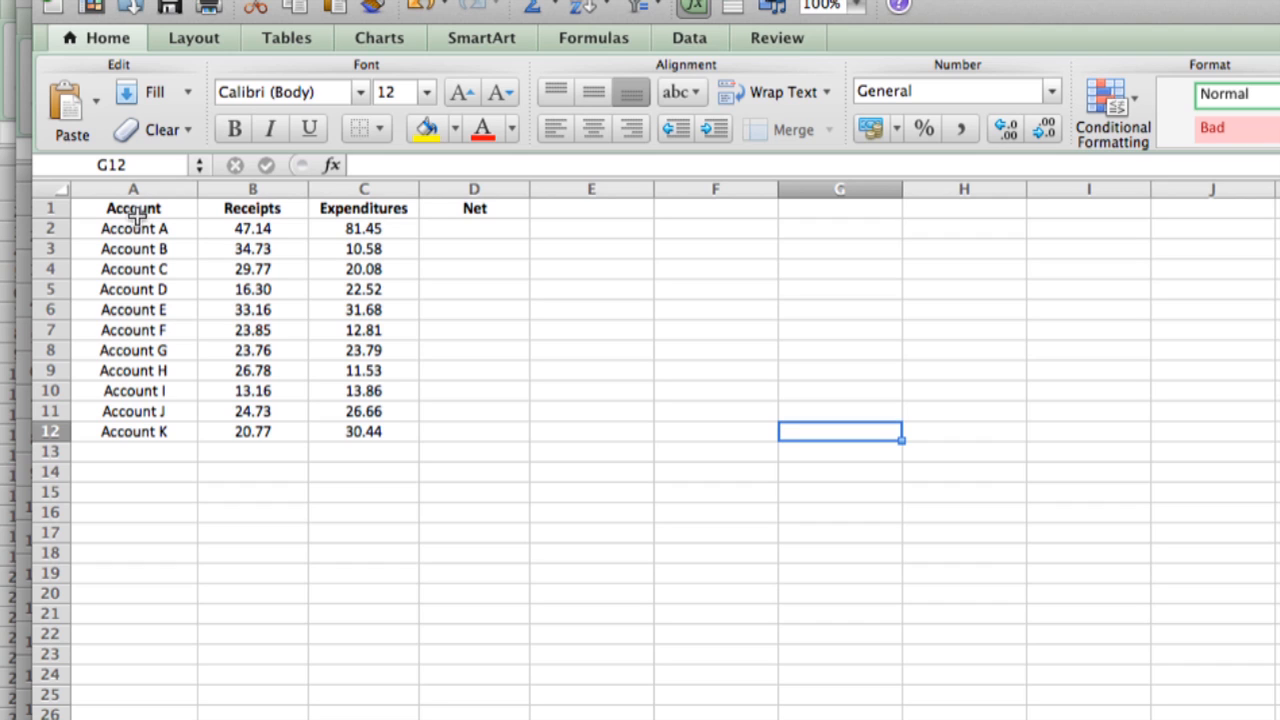
# - Enter =B2-C2 in D2 so Account A's Net shows -34.31
pyautogui.click(252, 228)
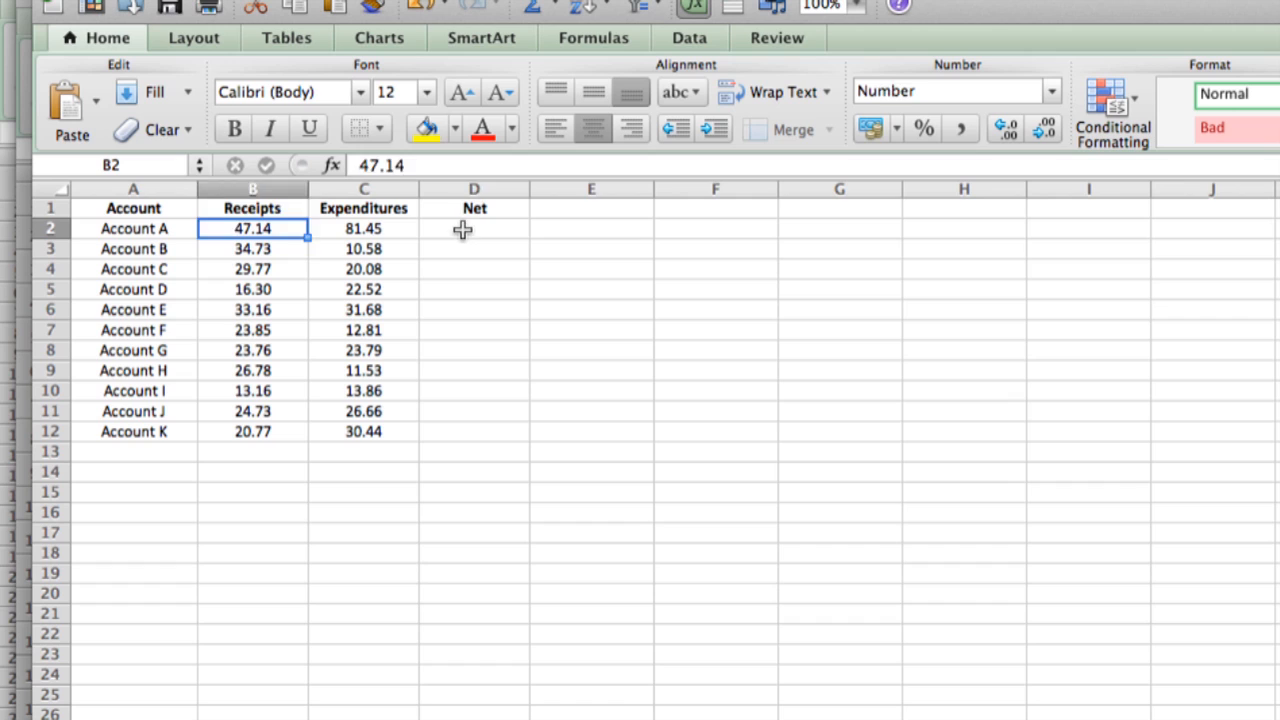
pyautogui.click(474, 228)
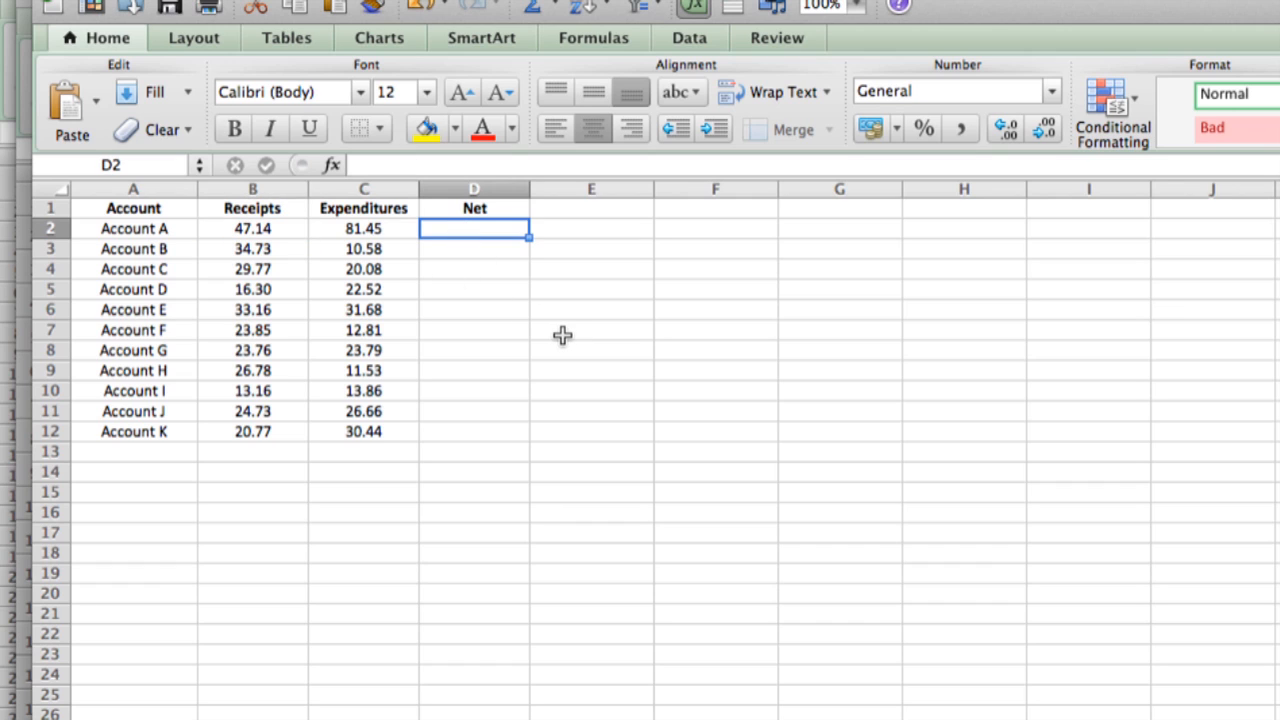
pyautogui.moveTo(268, 228)
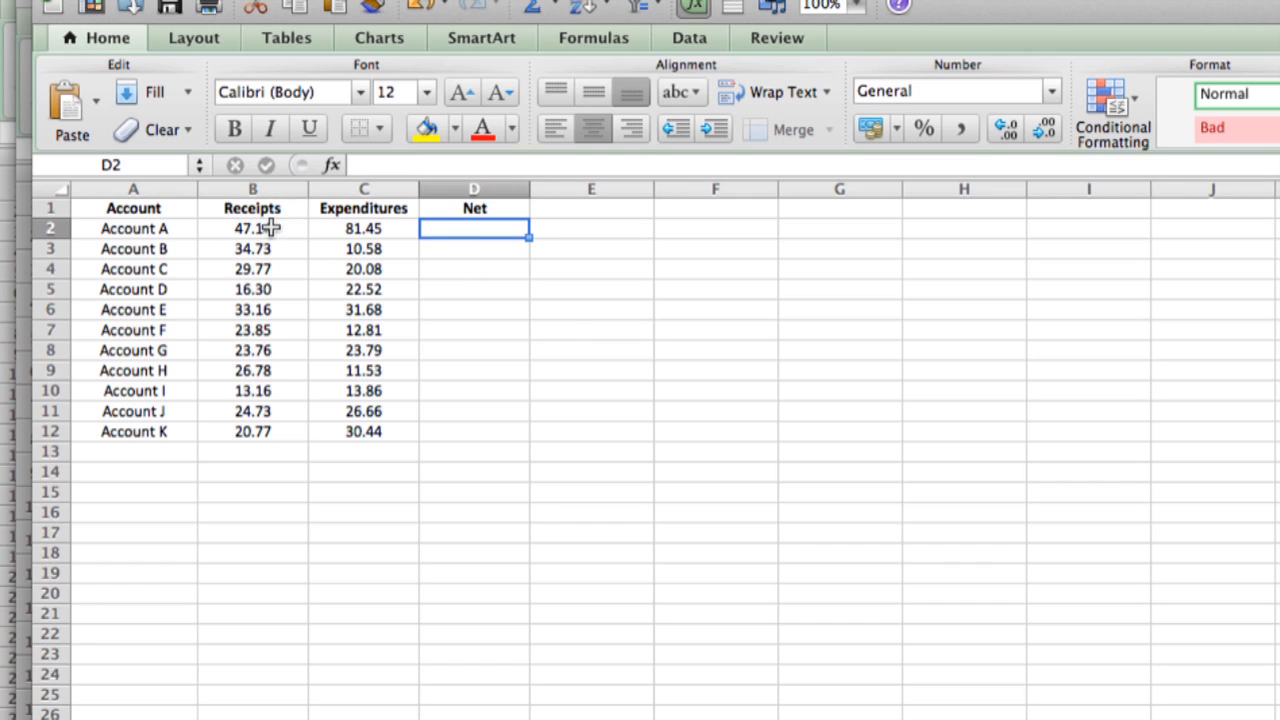
pyautogui.moveTo(460, 224)
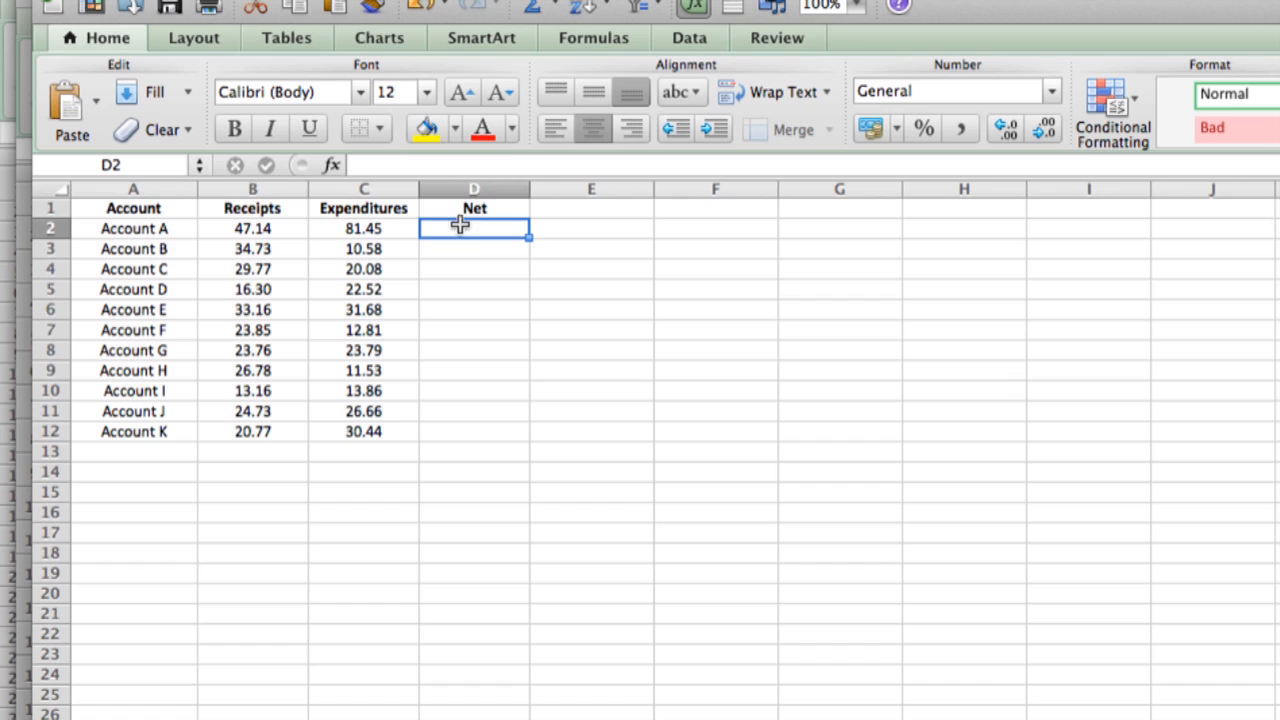
pyautogui.moveTo(610, 316)
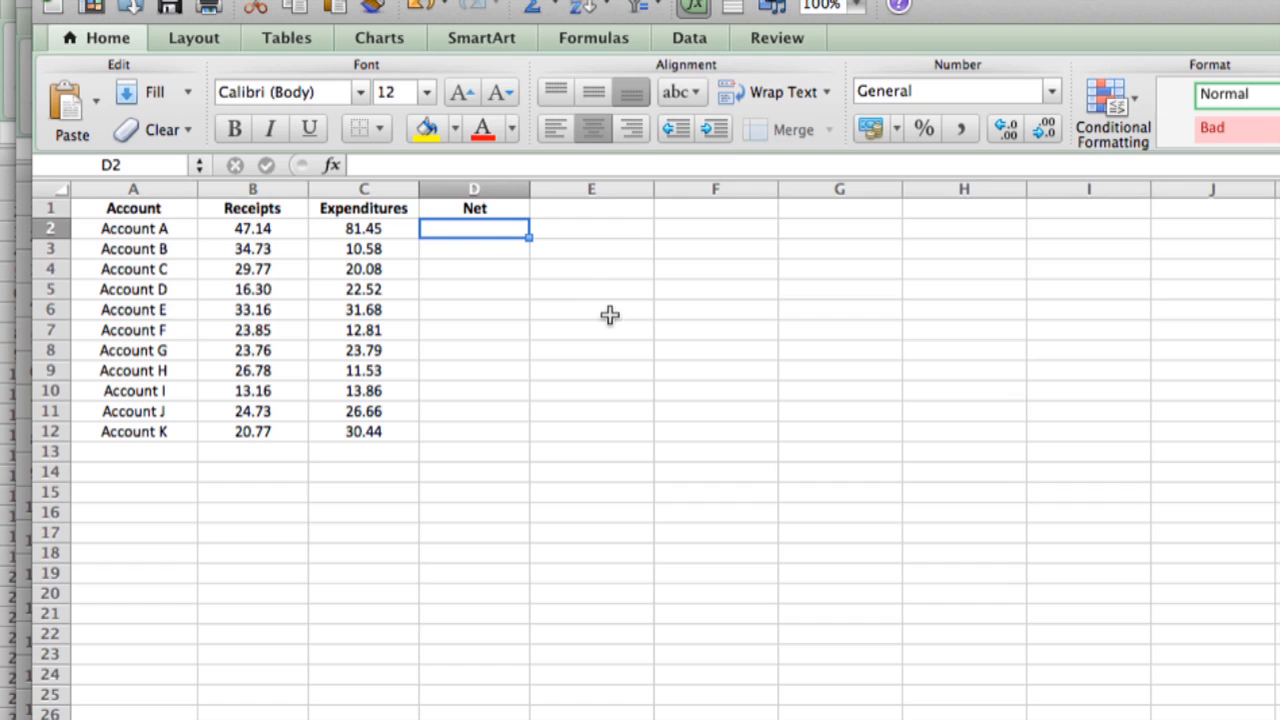
pyautogui.moveTo(558, 292)
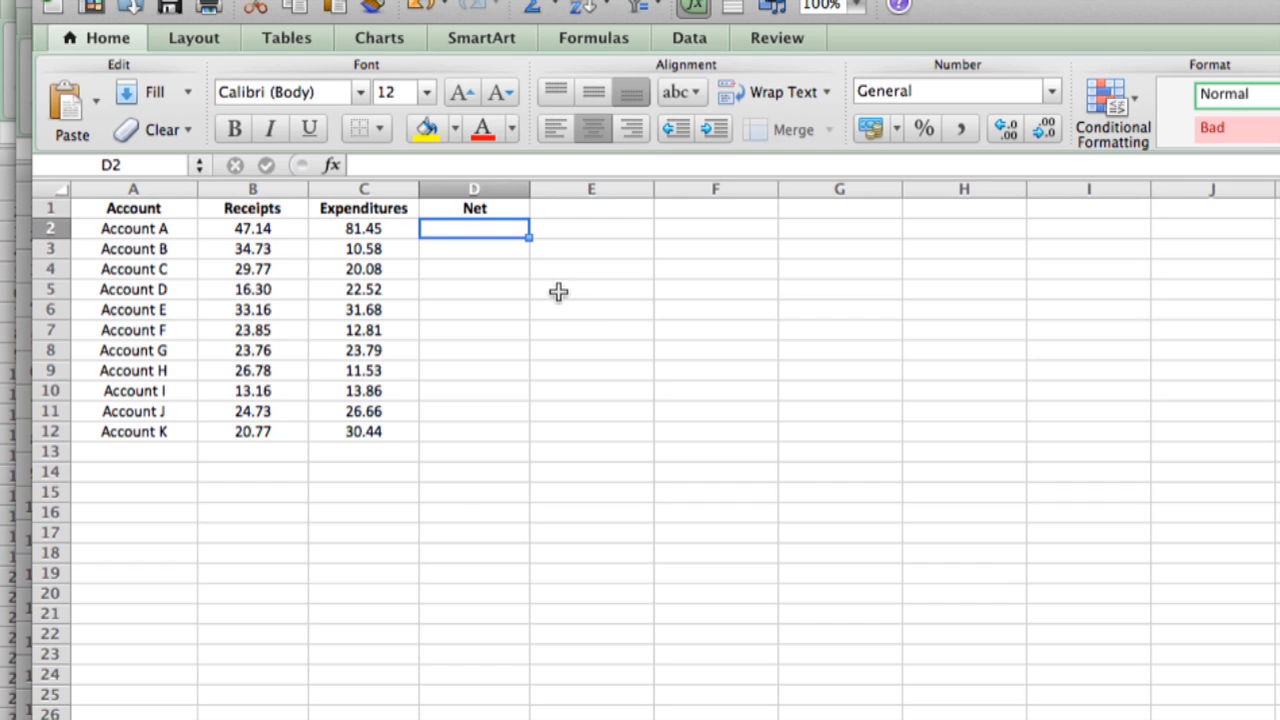
pyautogui.moveTo(604, 330)
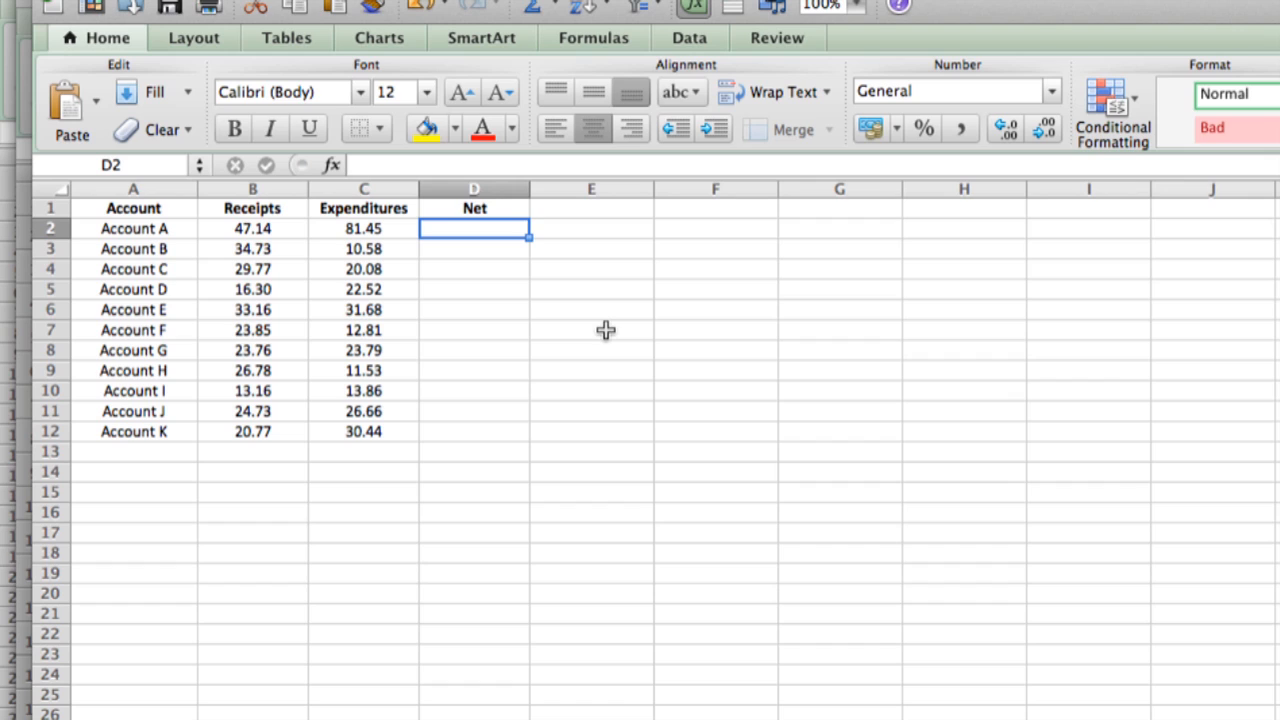
pyautogui.write('=')
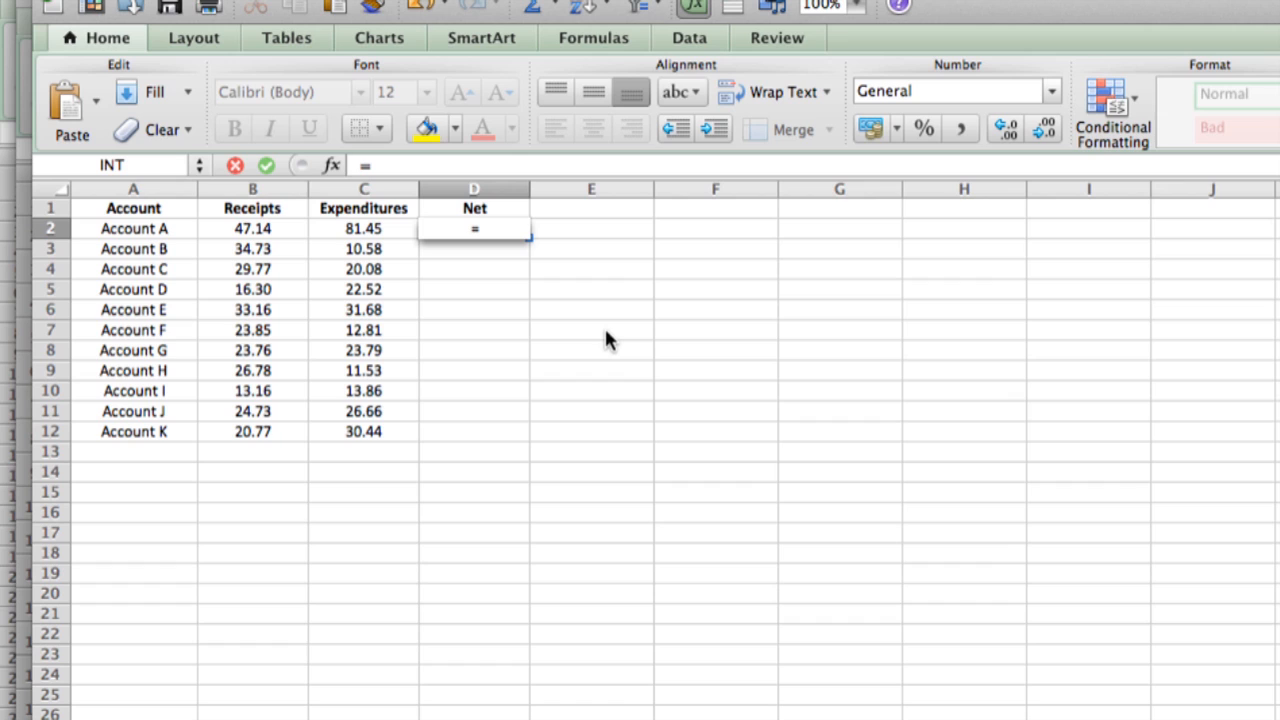
pyautogui.click(474, 228)
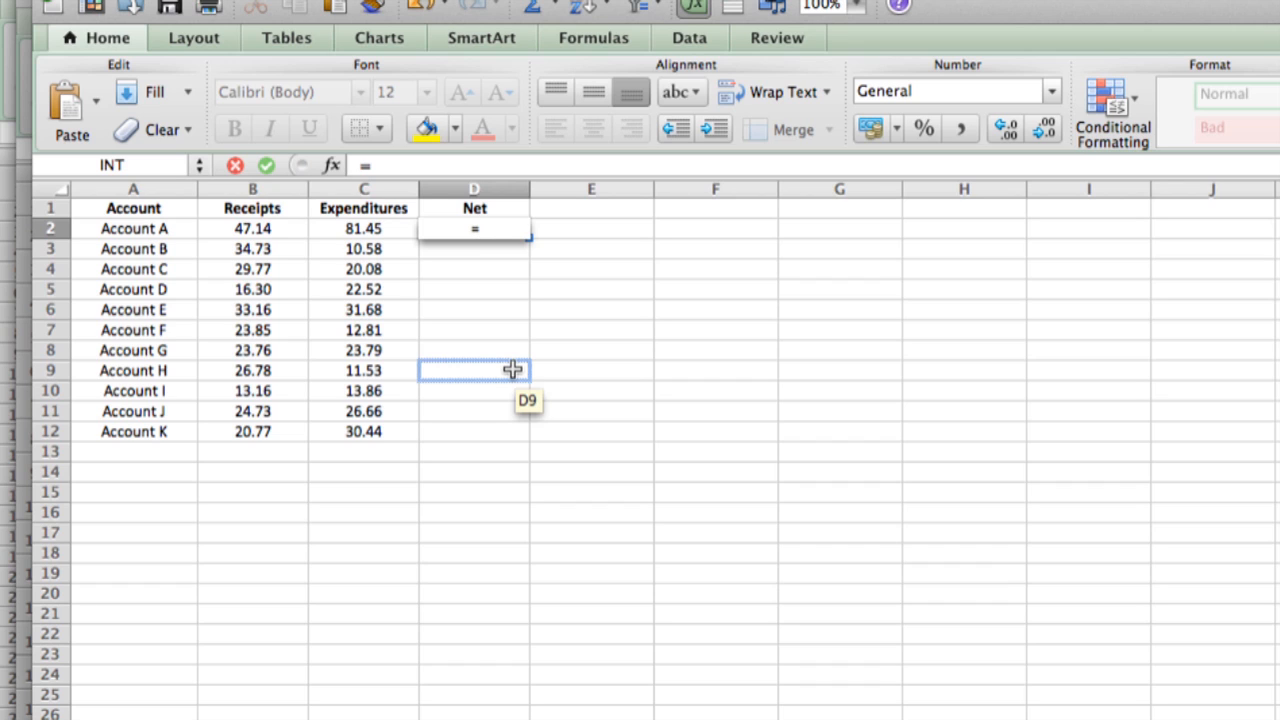
pyautogui.click(474, 228)
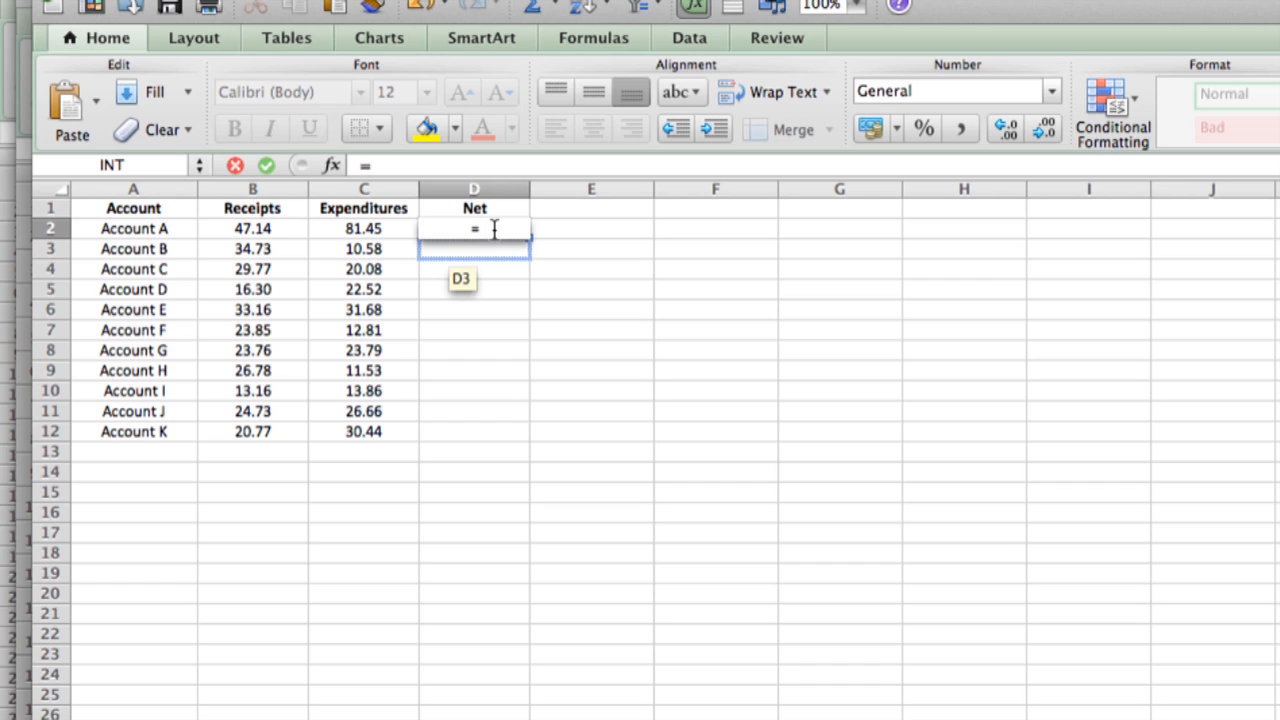
pyautogui.write('bAHTTEXT')
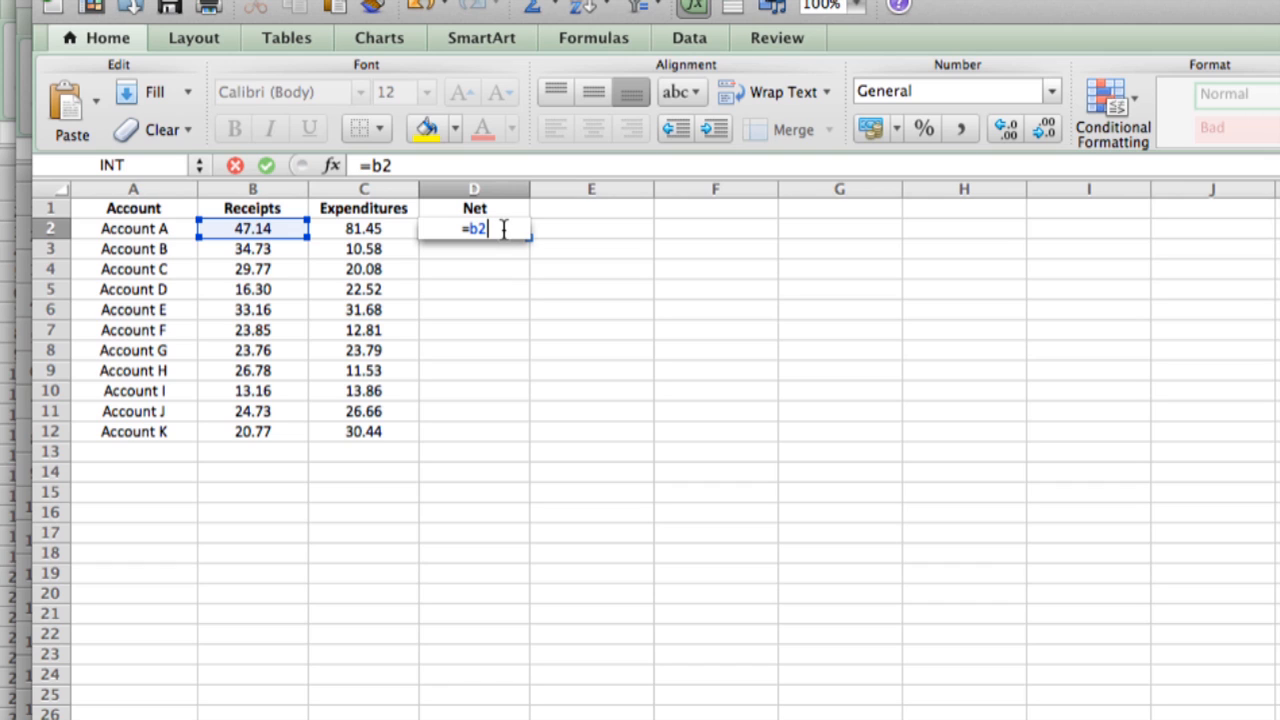
pyautogui.write('-')
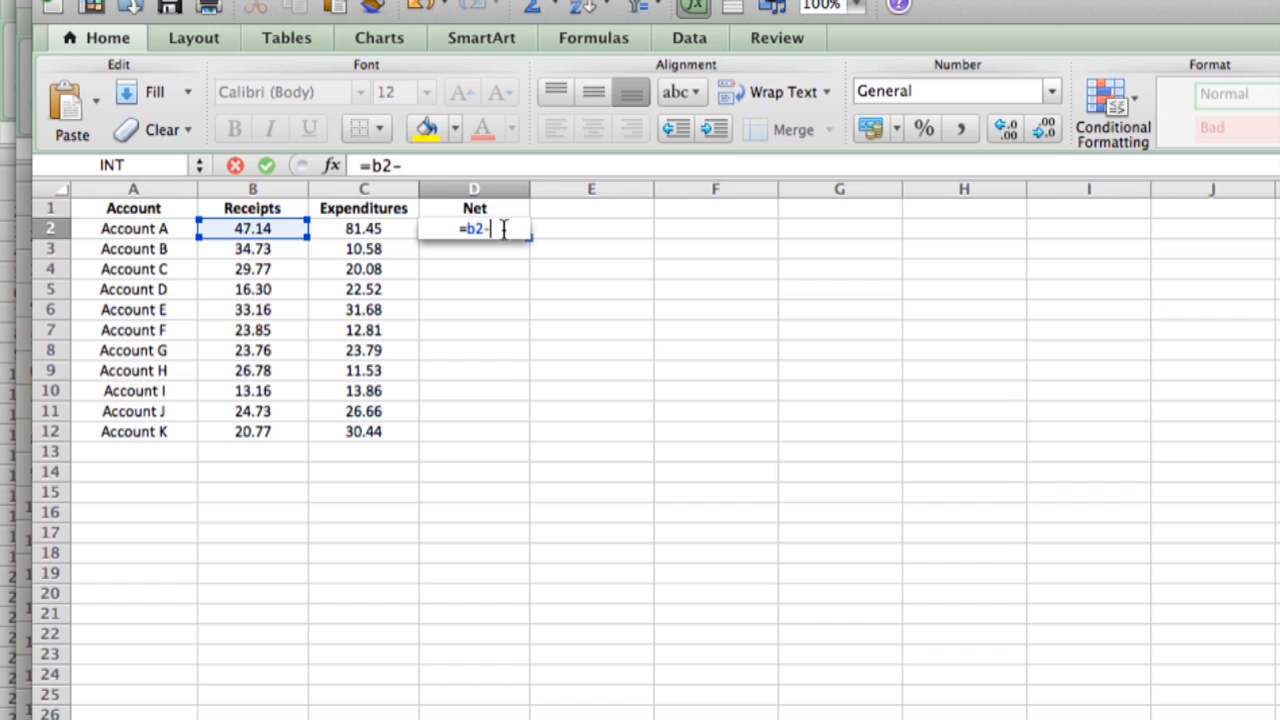
pyautogui.click(364, 228)
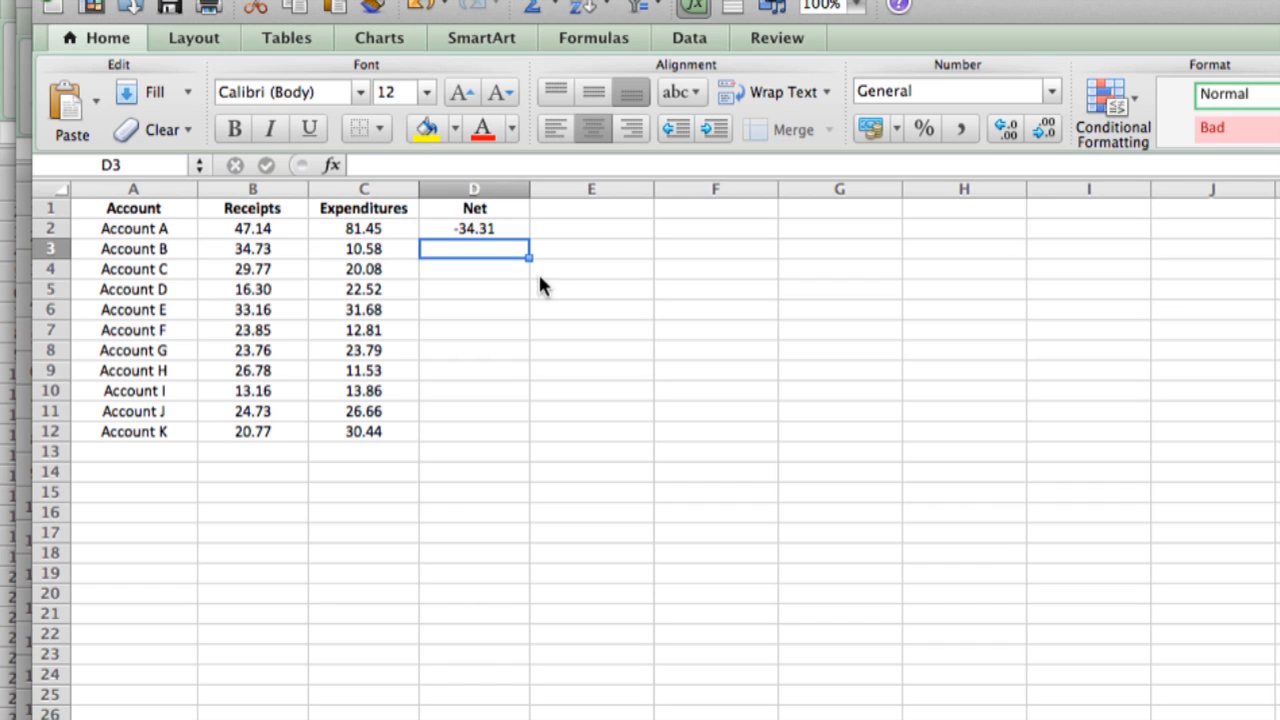
pyautogui.moveTo(504, 230)
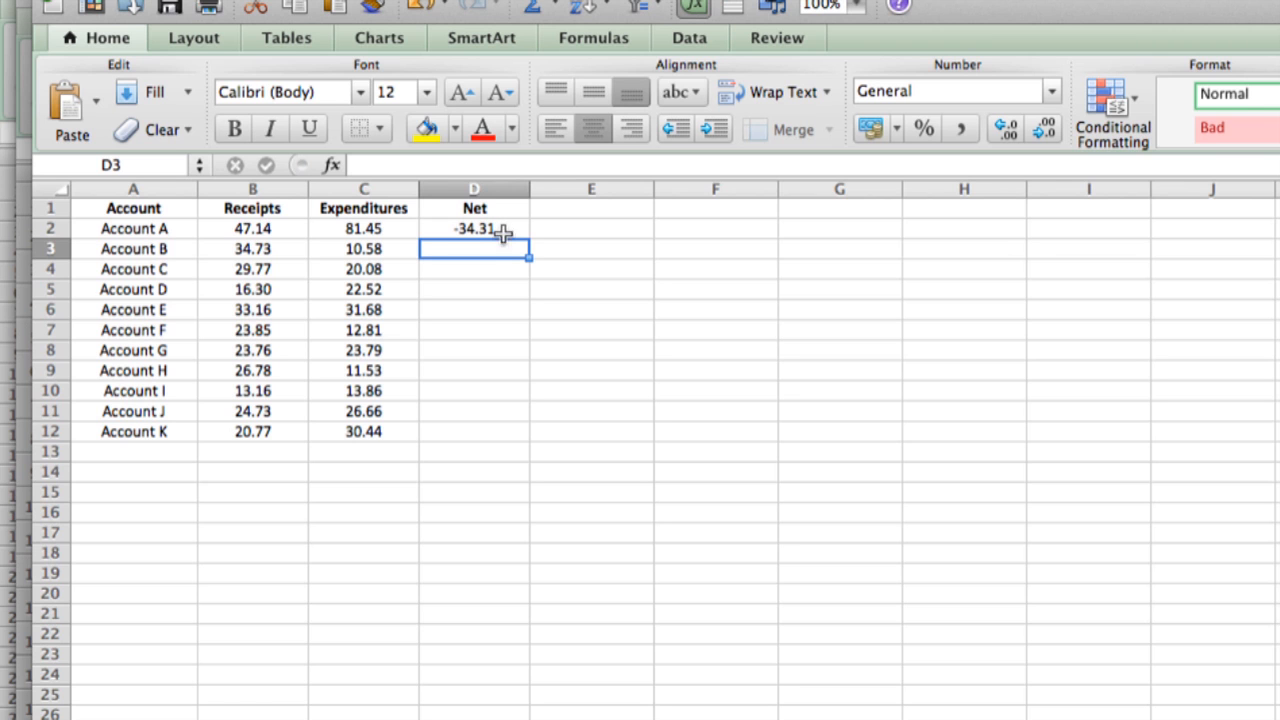
# - Enter =B3-C3 in D3 so Account B's Net shows 24.15
pyautogui.write('=')
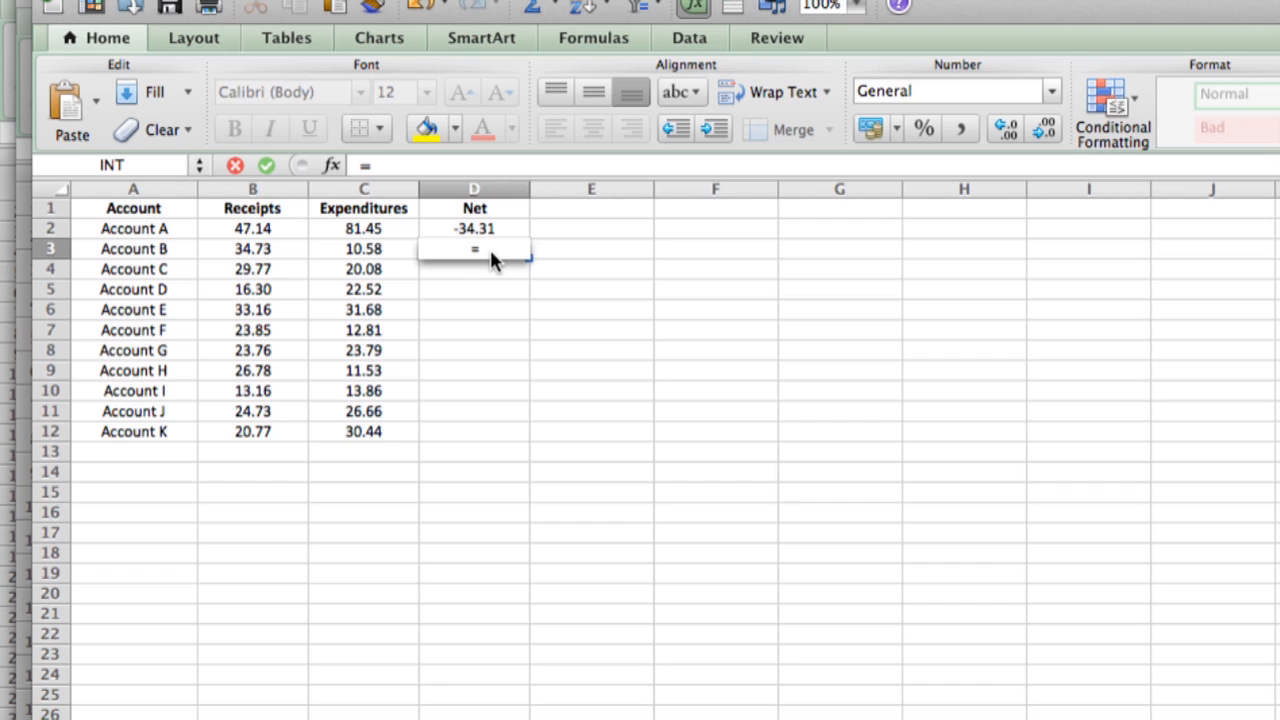
pyautogui.click(252, 248)
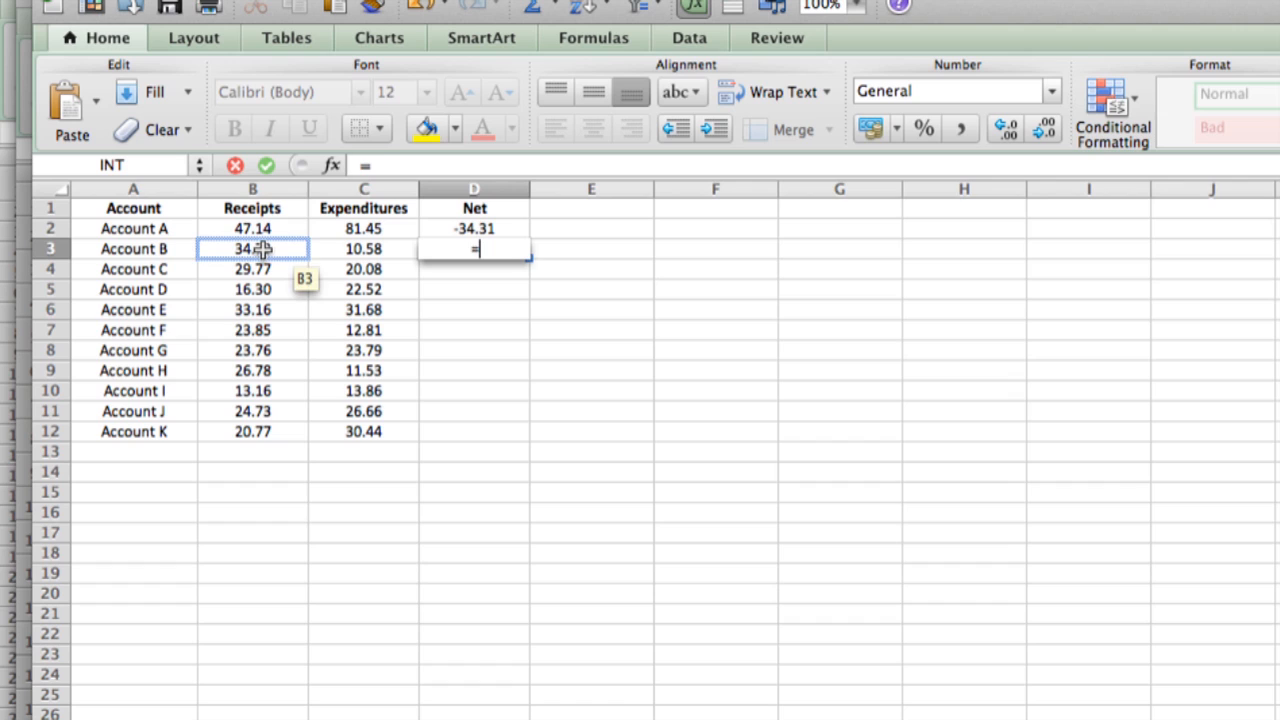
pyautogui.click(252, 248)
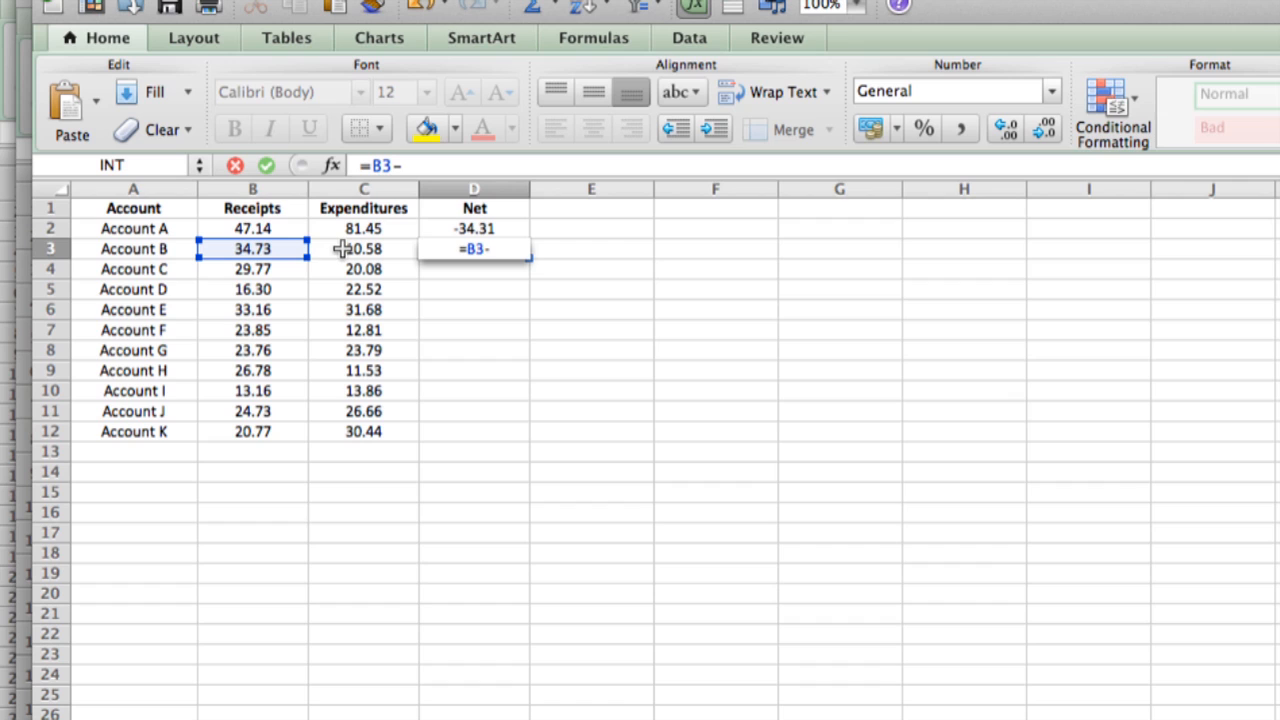
pyautogui.click(364, 248)
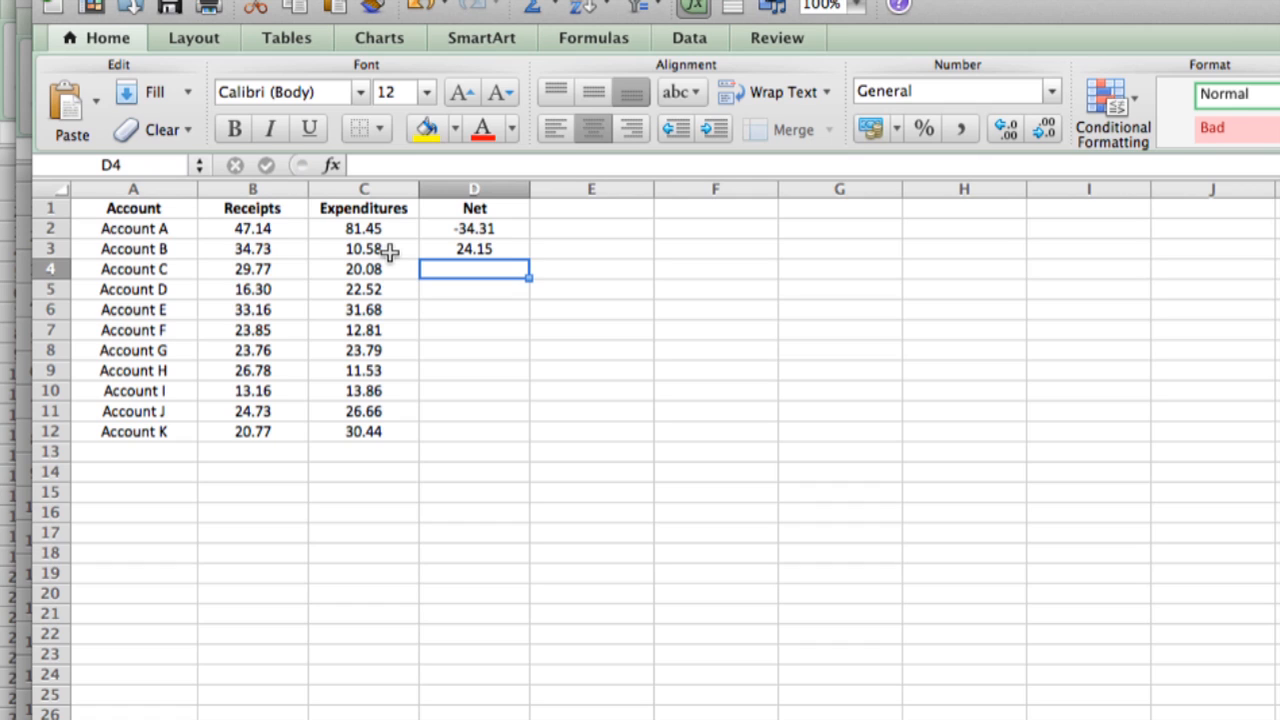
pyautogui.moveTo(334, 264)
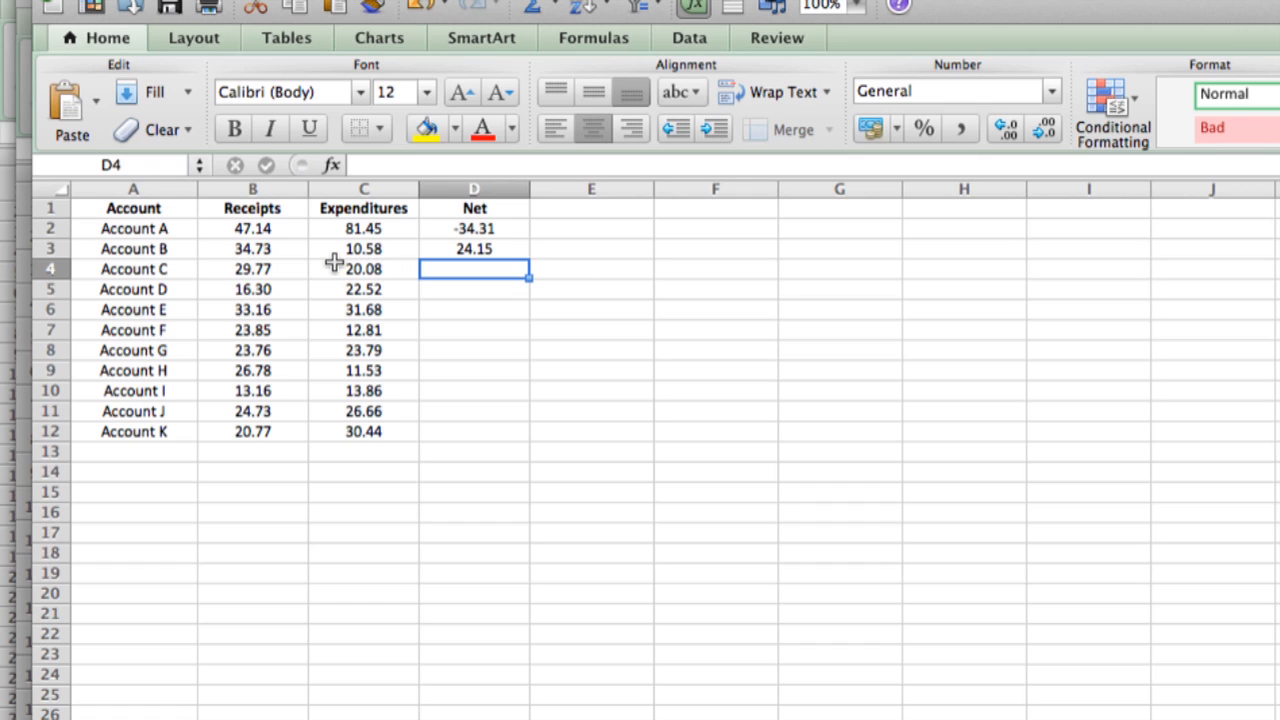
pyautogui.moveTo(276, 270)
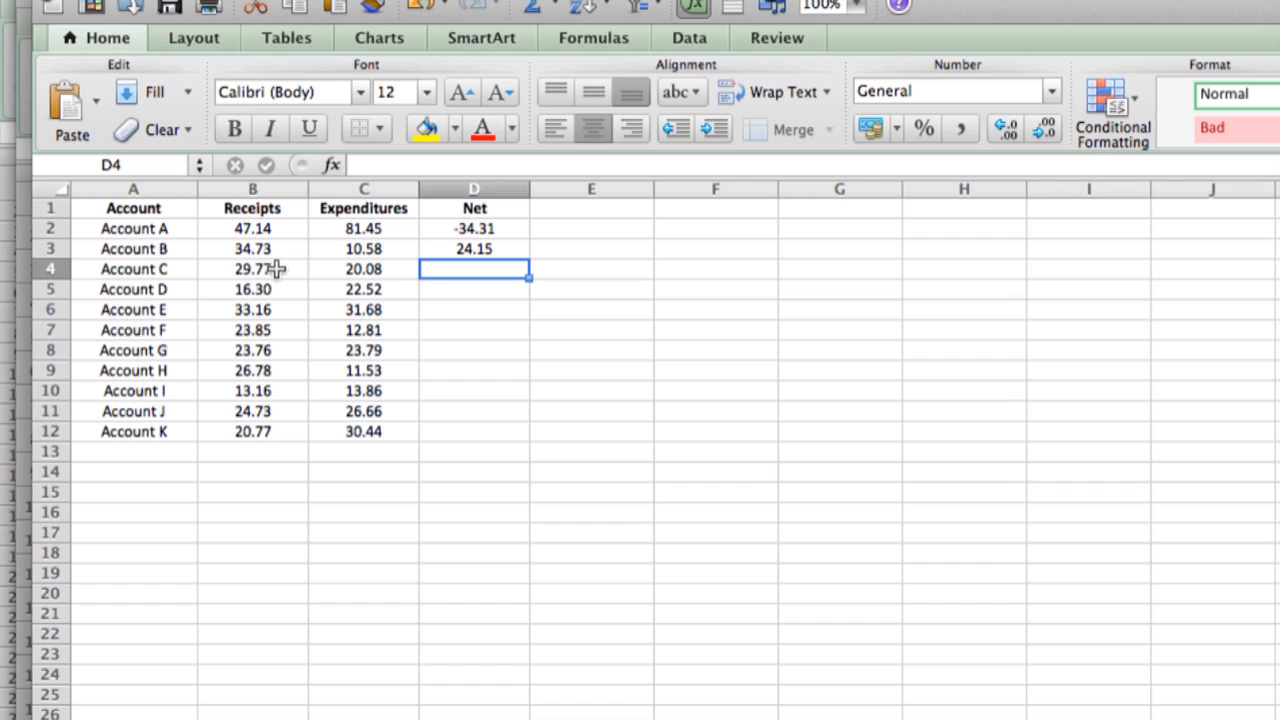
pyautogui.moveTo(448, 270)
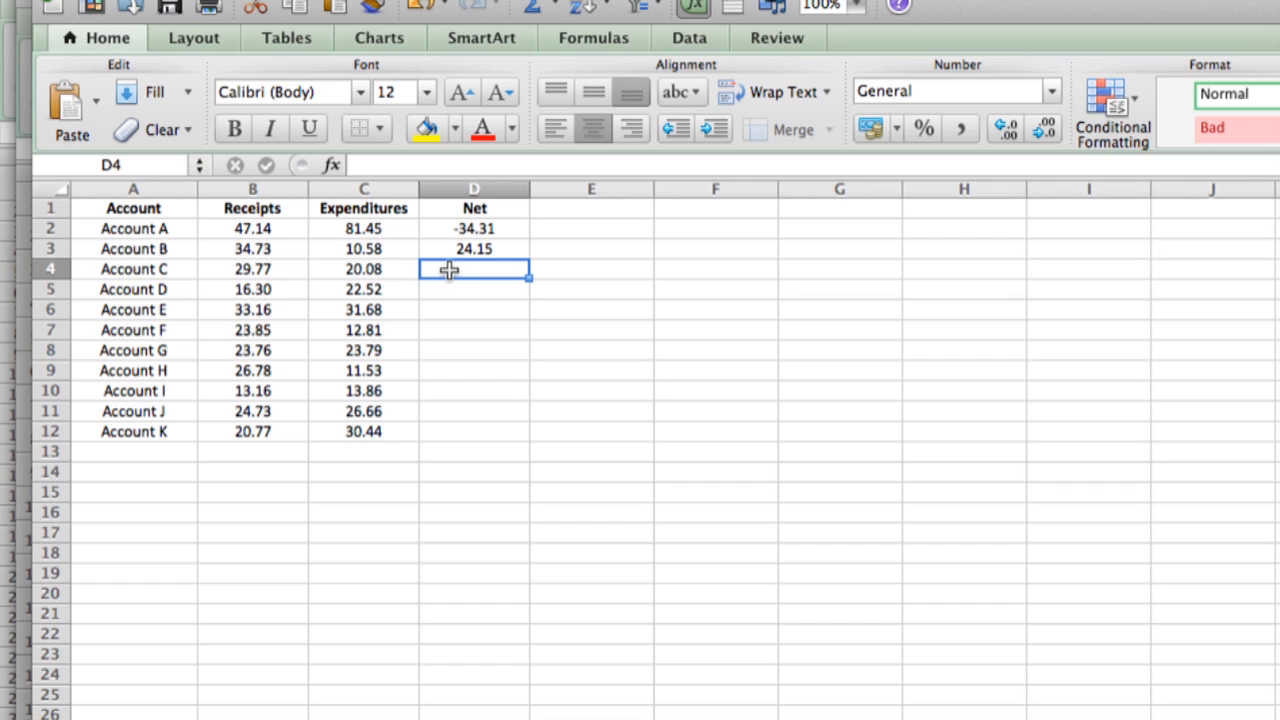
# - Enter =B4-C4 in D4 so Account C's Net shows 9.69
pyautogui.write('=B4')
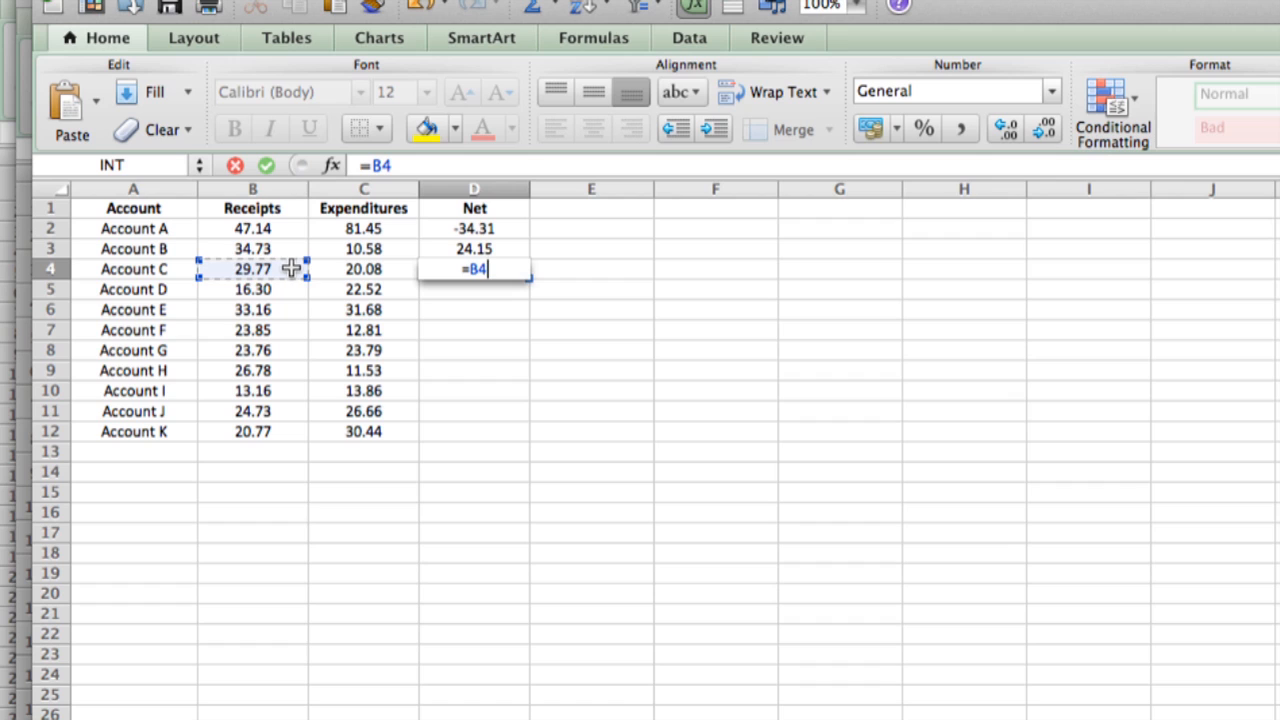
pyautogui.click(364, 268)
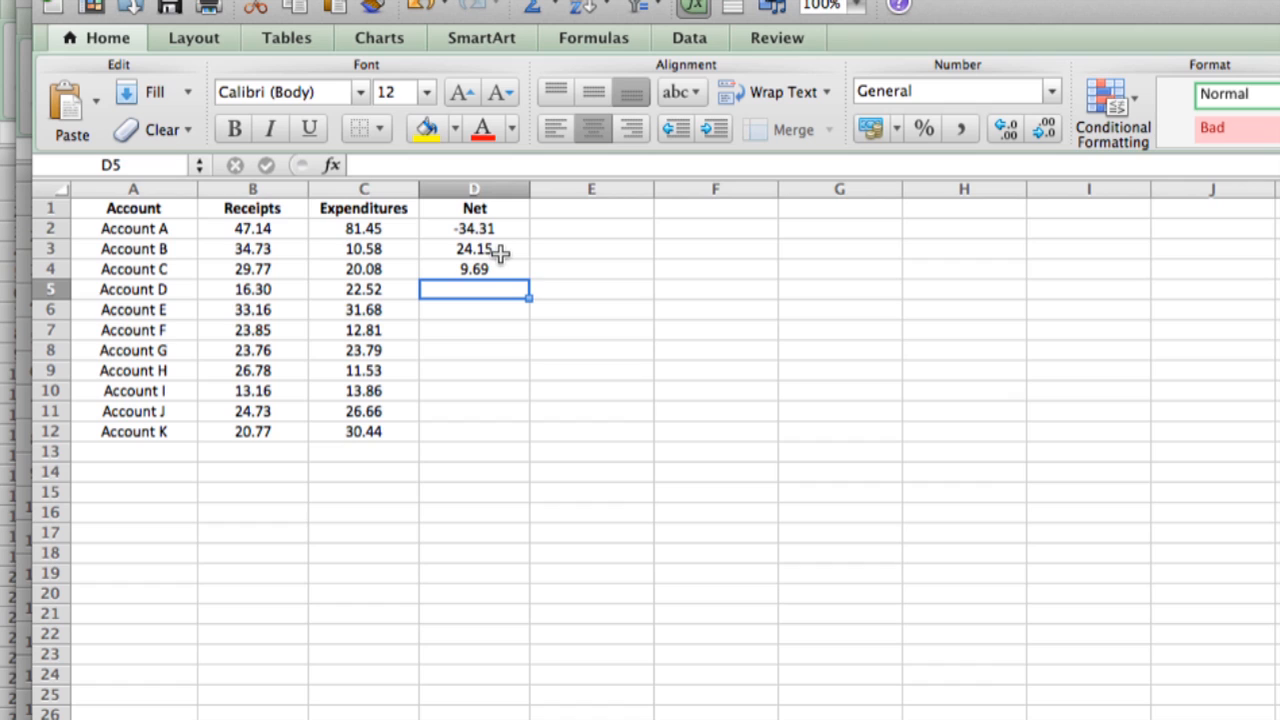
pyautogui.moveTo(488, 270)
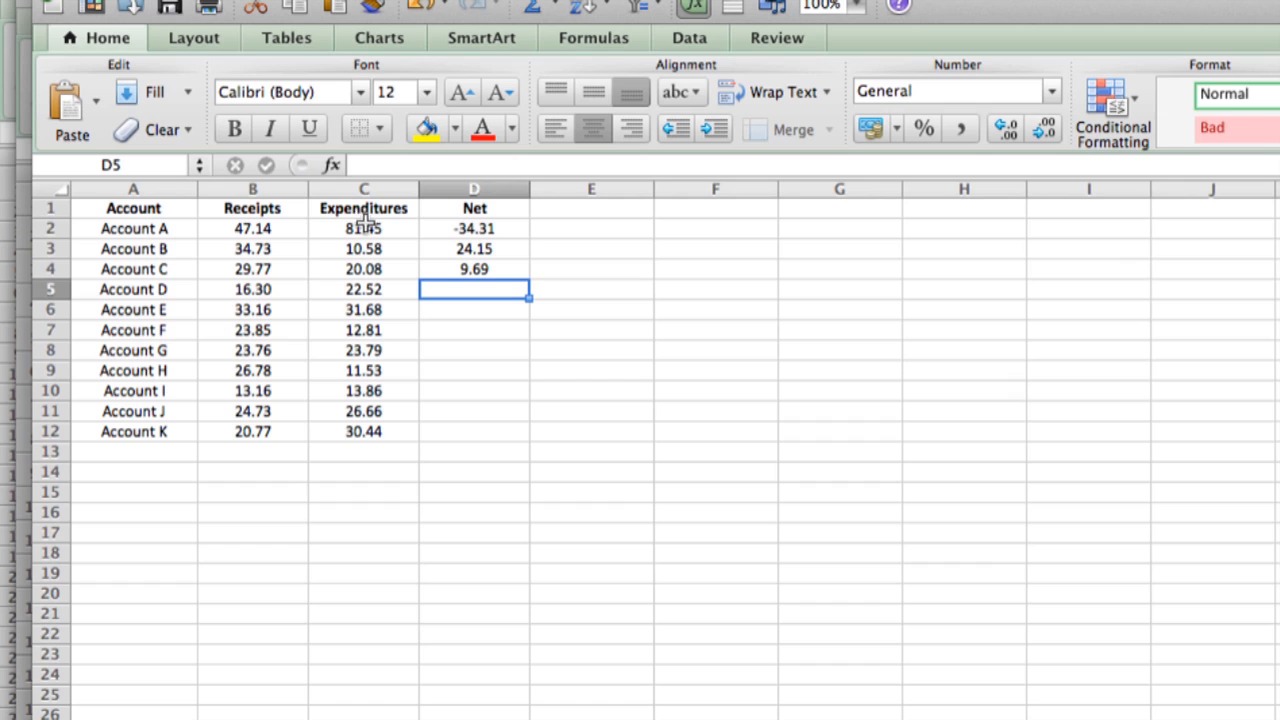
pyautogui.moveTo(384, 284)
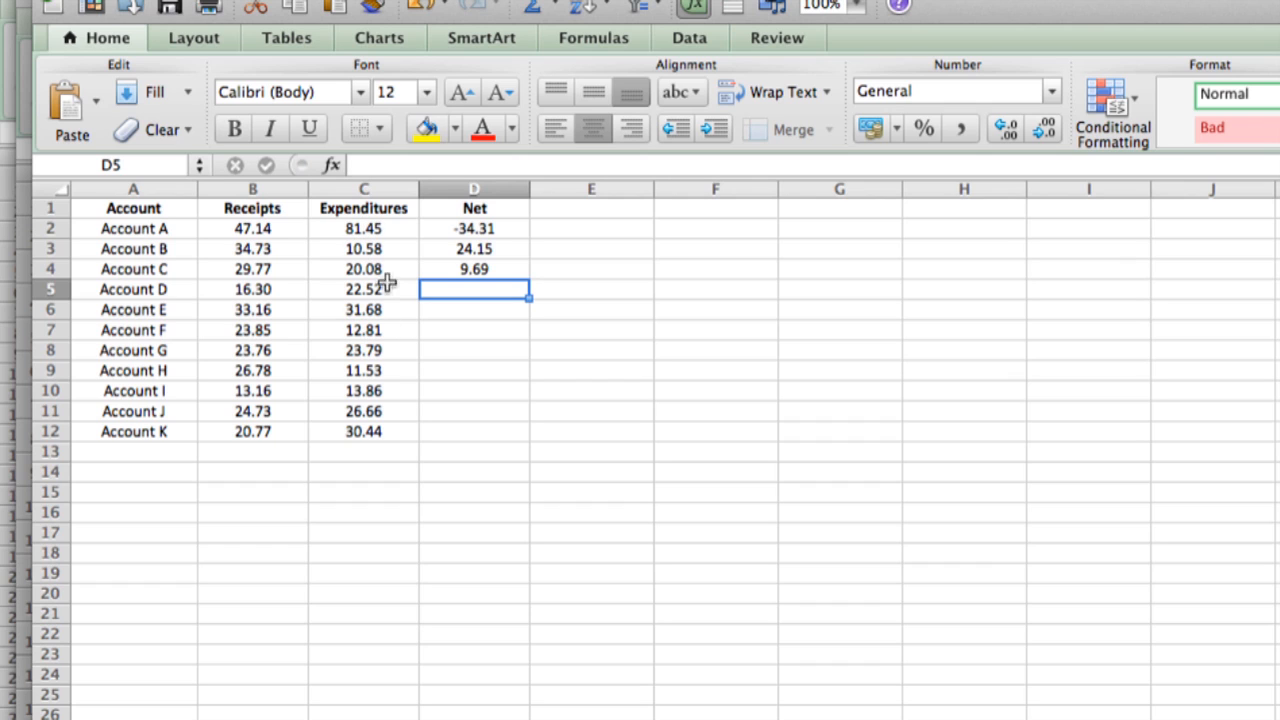
pyautogui.moveTo(322, 276)
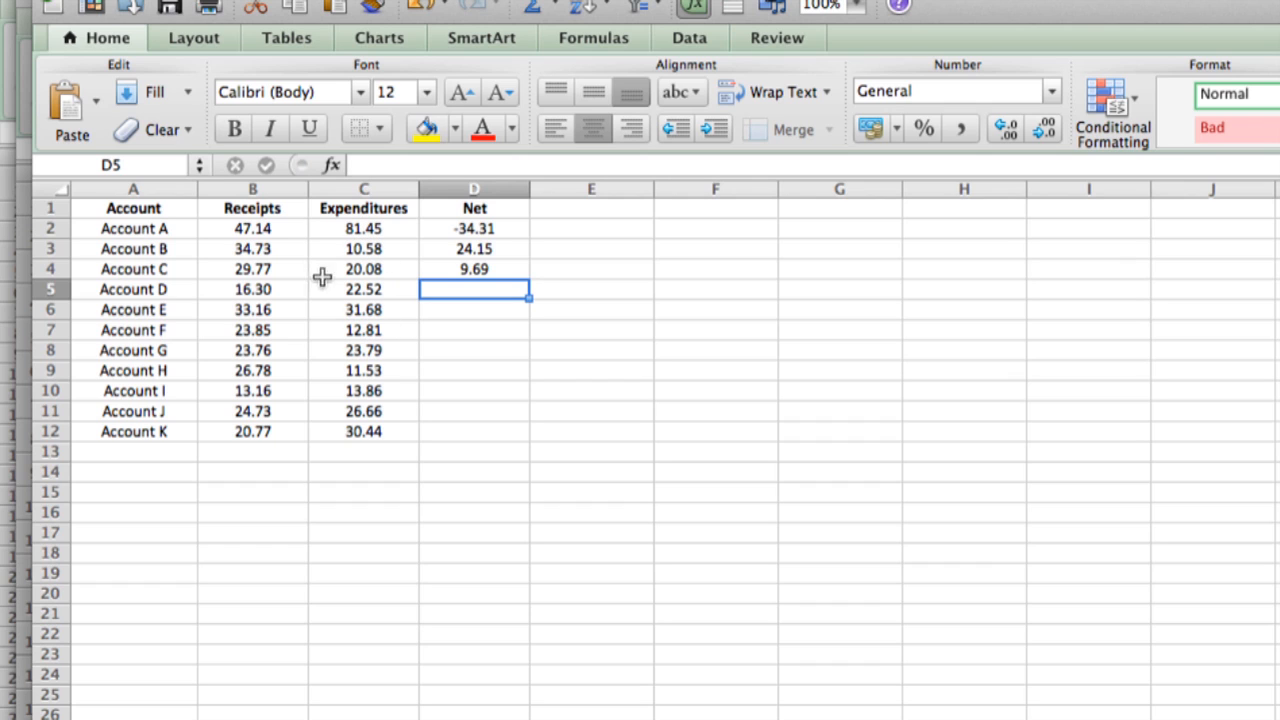
pyautogui.moveTo(470, 288)
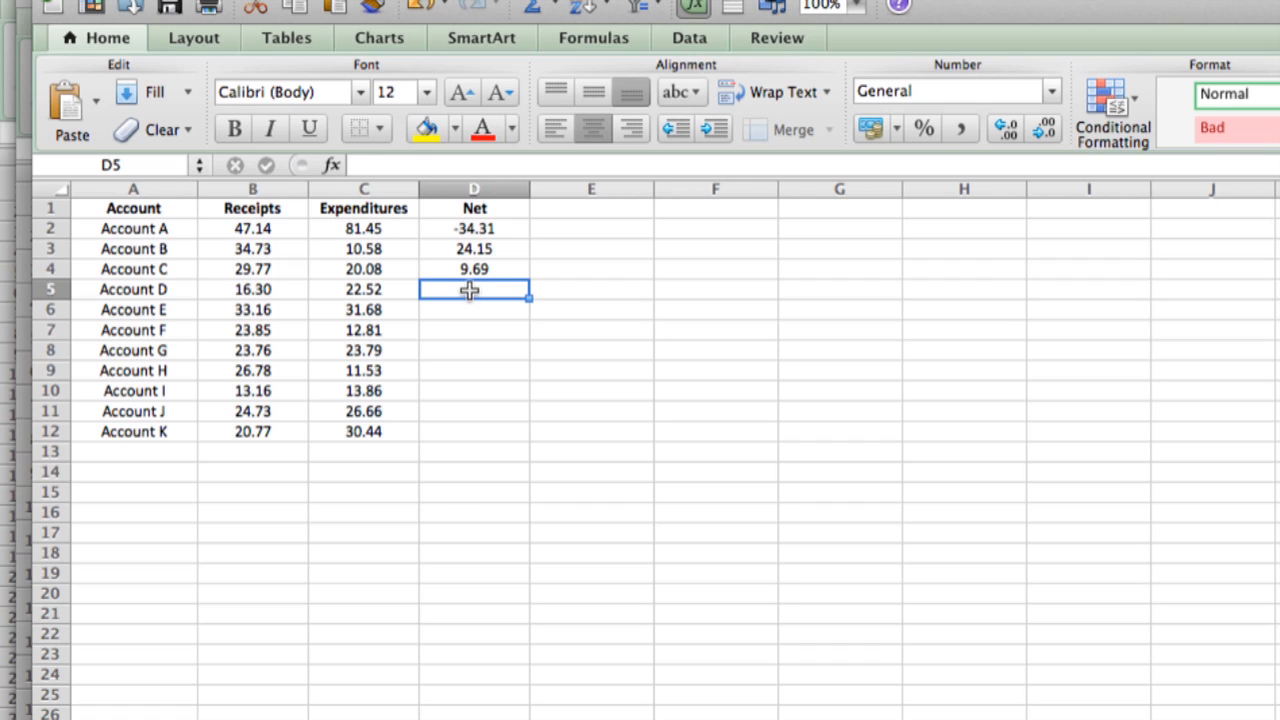
# - Fill D4's formula down through D12, giving Accounts D–K their Net values
pyautogui.click(474, 268)
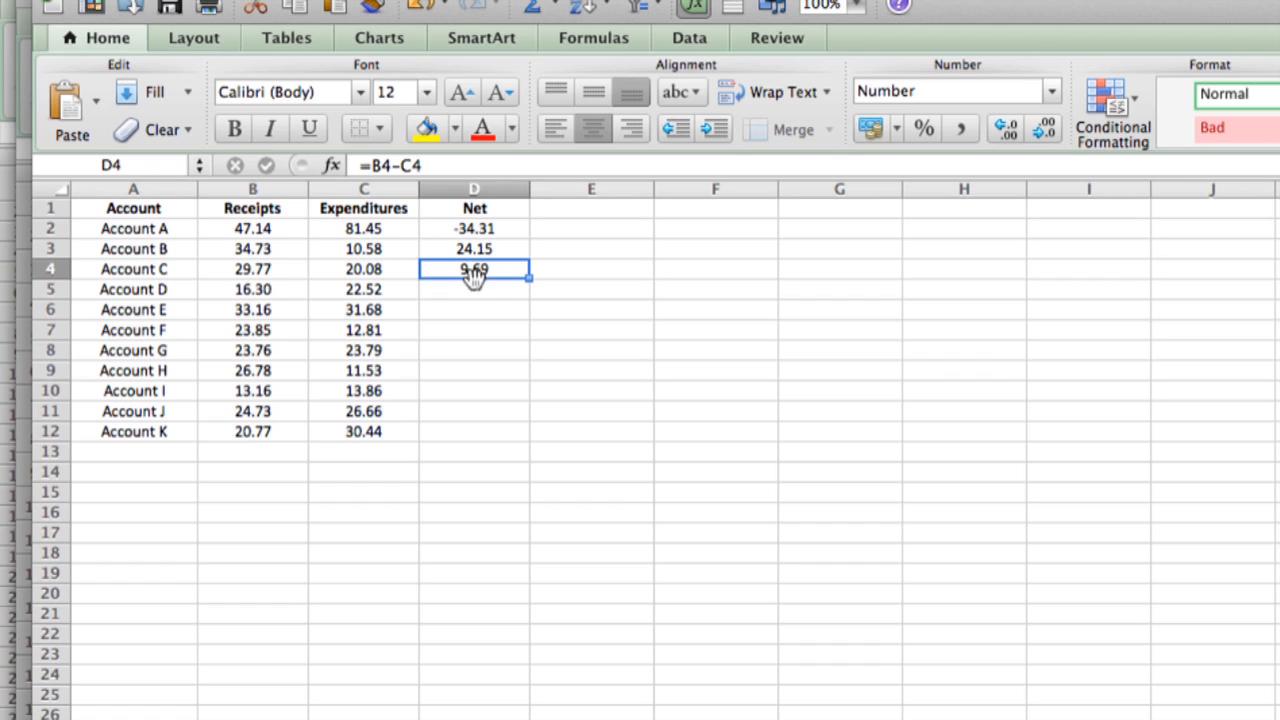
pyautogui.moveTo(488, 318)
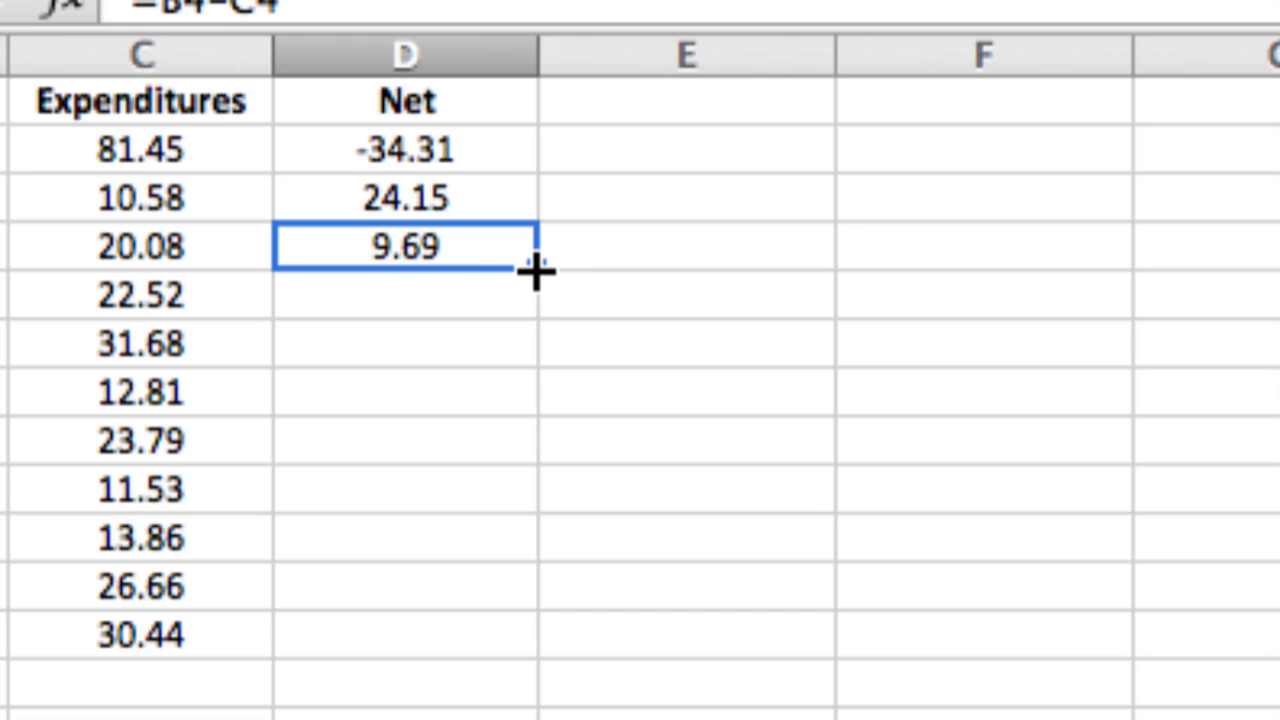
pyautogui.moveTo(510, 284)
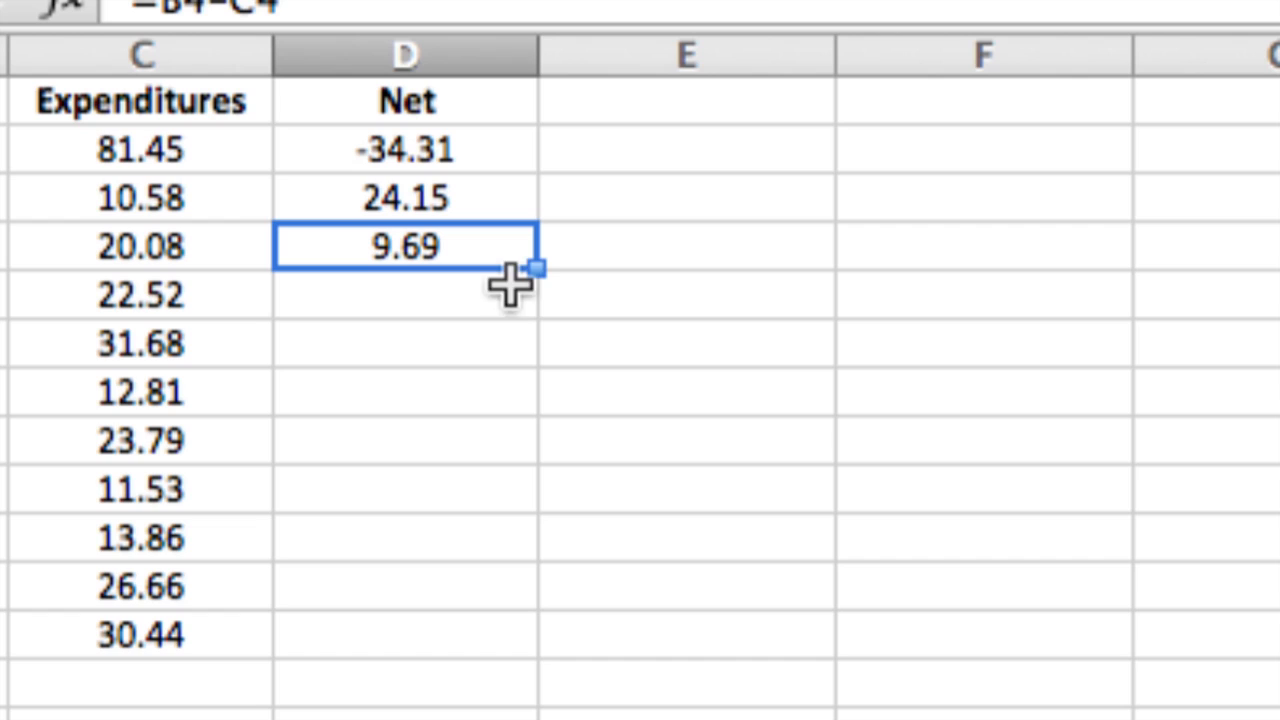
pyautogui.moveTo(540, 268)
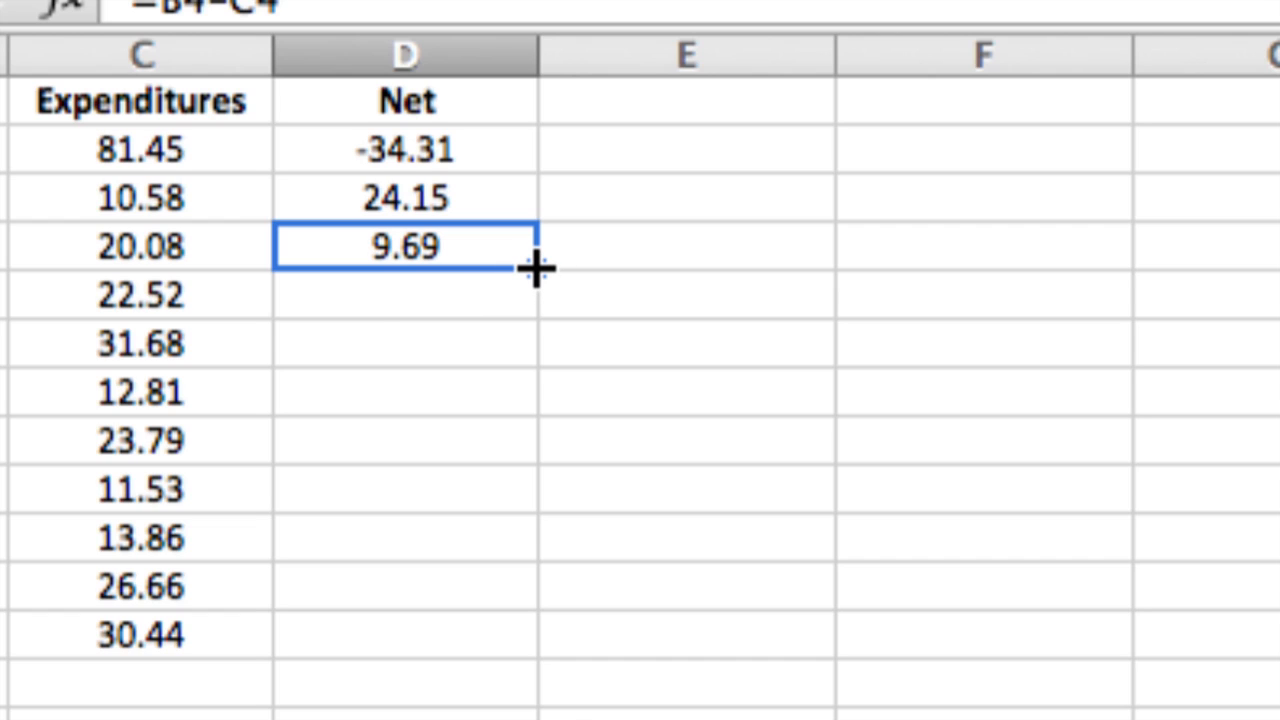
pyautogui.moveTo(536, 270); pyautogui.dragTo(536, 636)
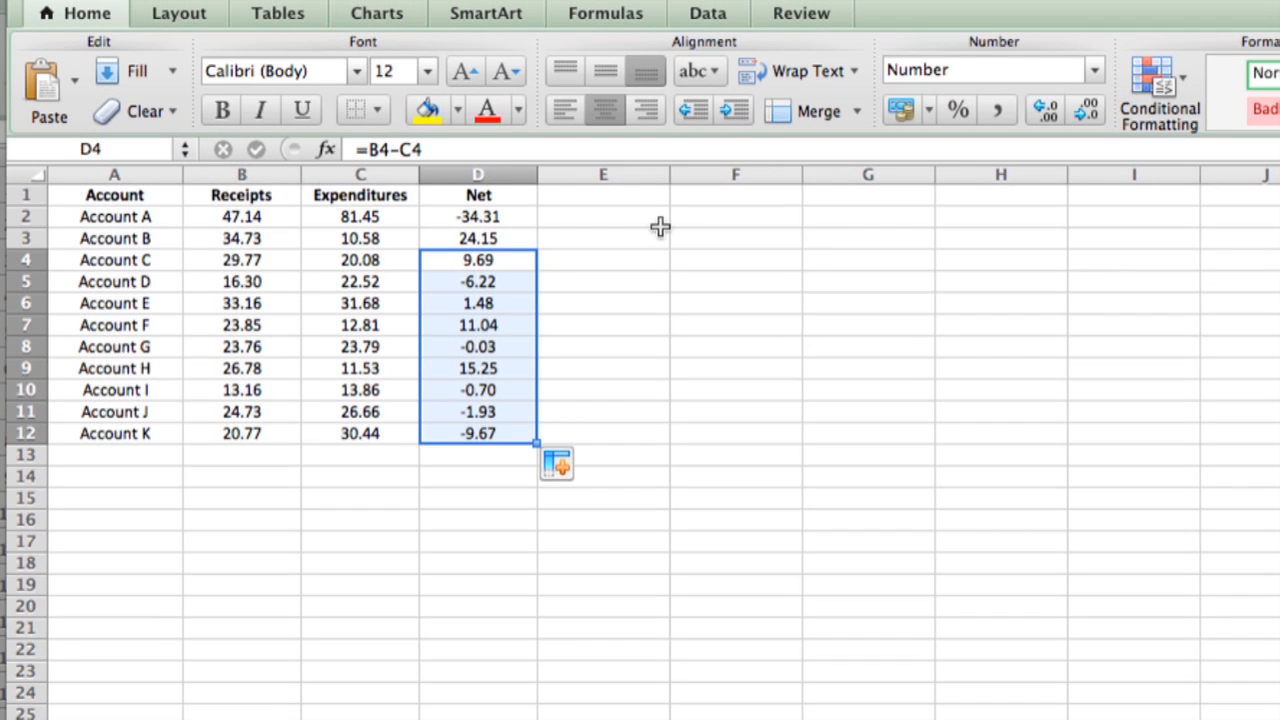
pyautogui.click(478, 280)
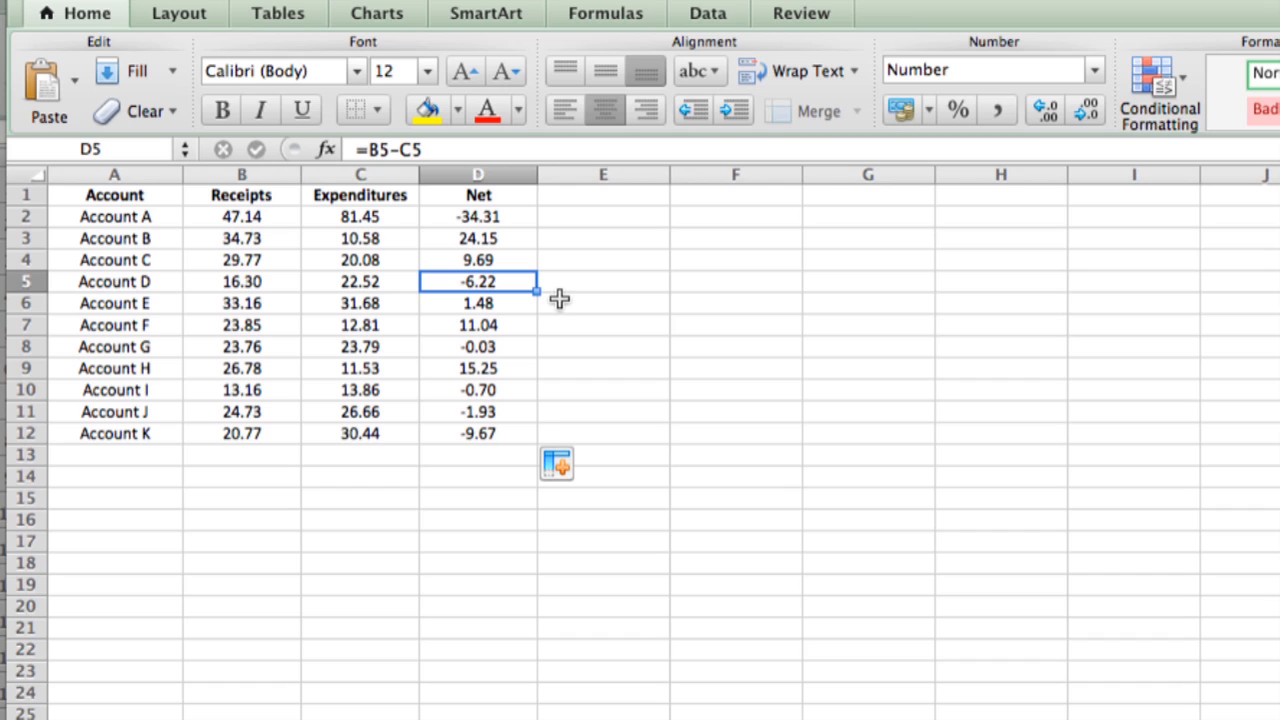